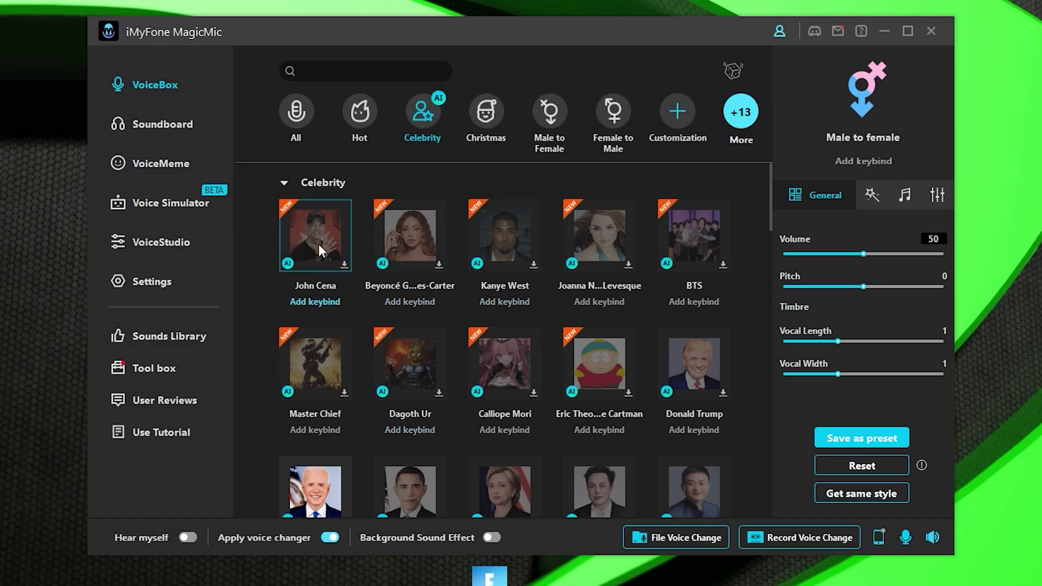
Step: Install MagicMic with the customize-installation path shown, launch it, and follow the disabled-device popup to Sound Control Panel
click(694, 365)
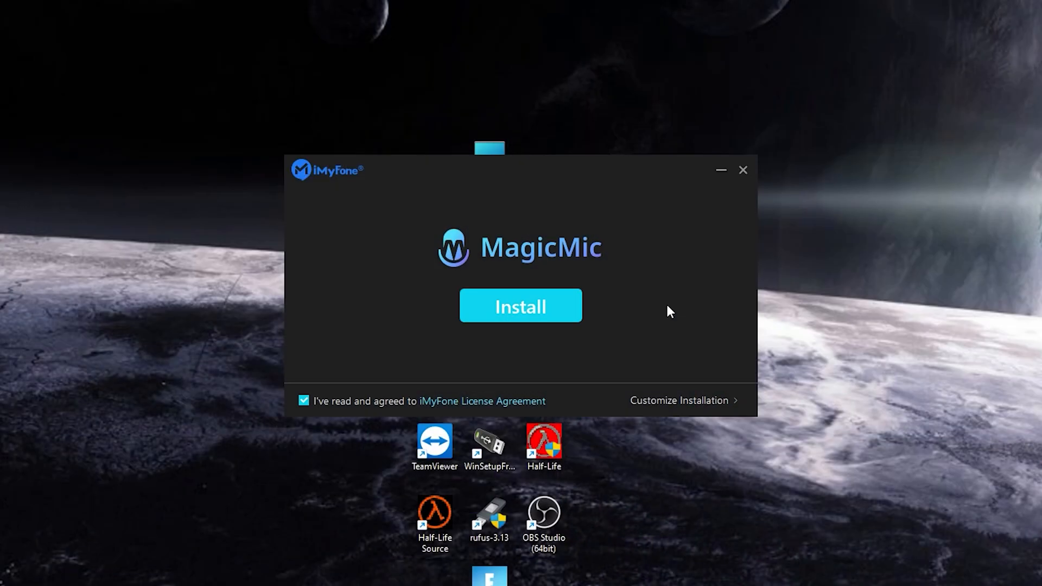
click(678, 401)
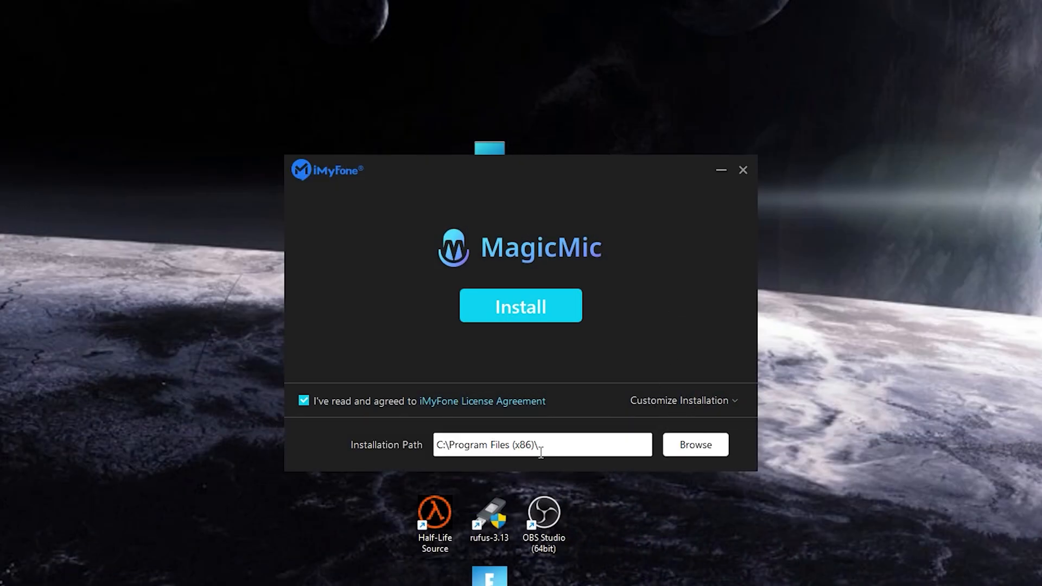
click(521, 306)
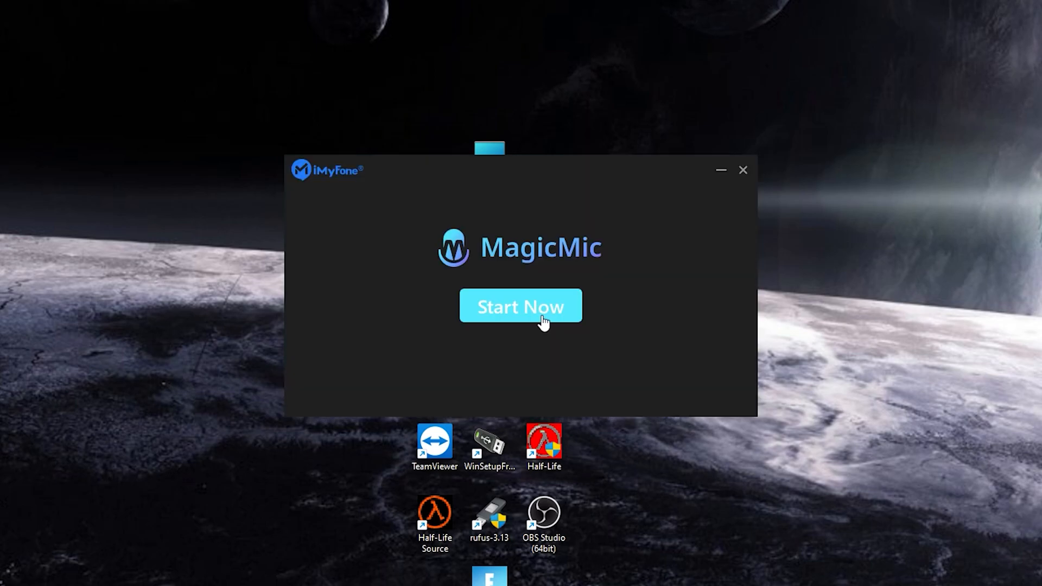
click(521, 306)
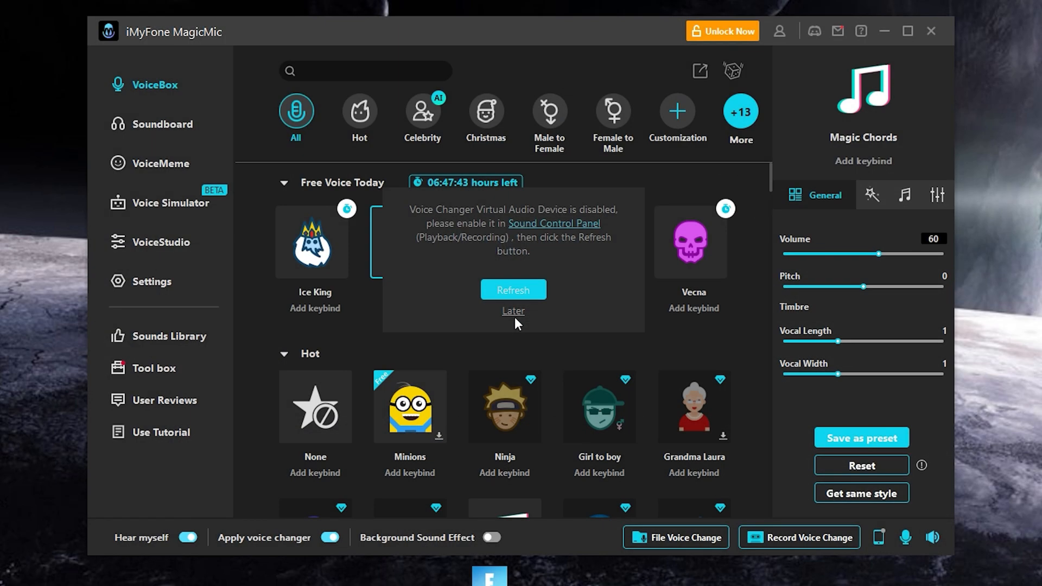
click(553, 224)
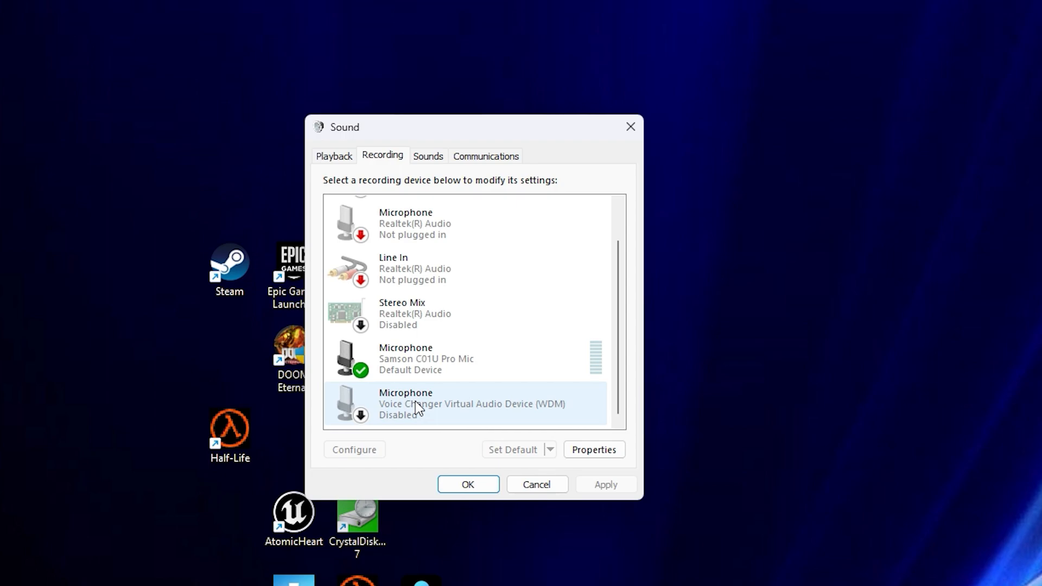
Step: Enable the Voice Changer Virtual Audio Device microphone from its right-click menu on the Recording tab
right_click(417, 403)
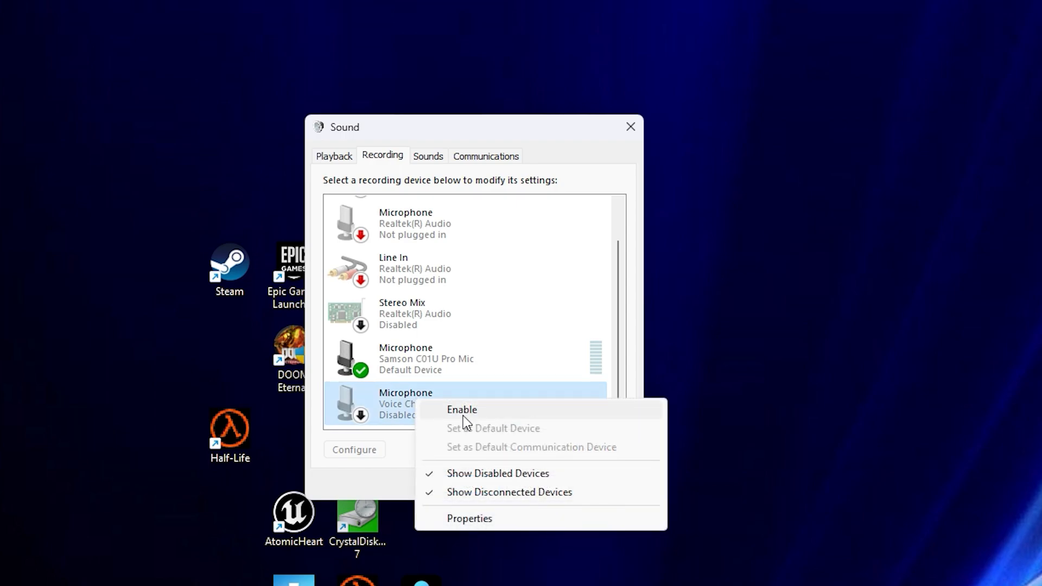
click(461, 411)
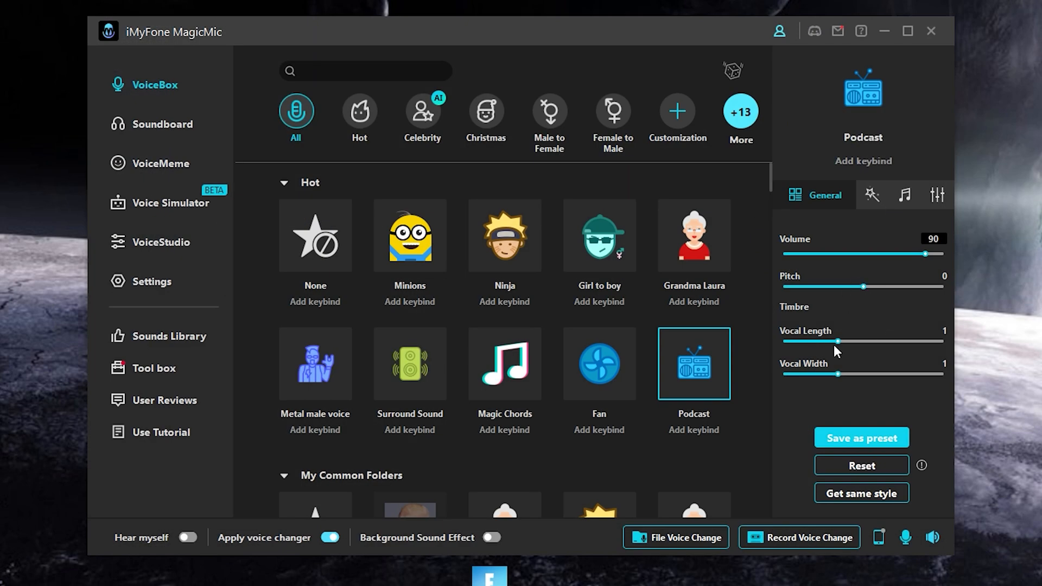
mouse_move(829, 363)
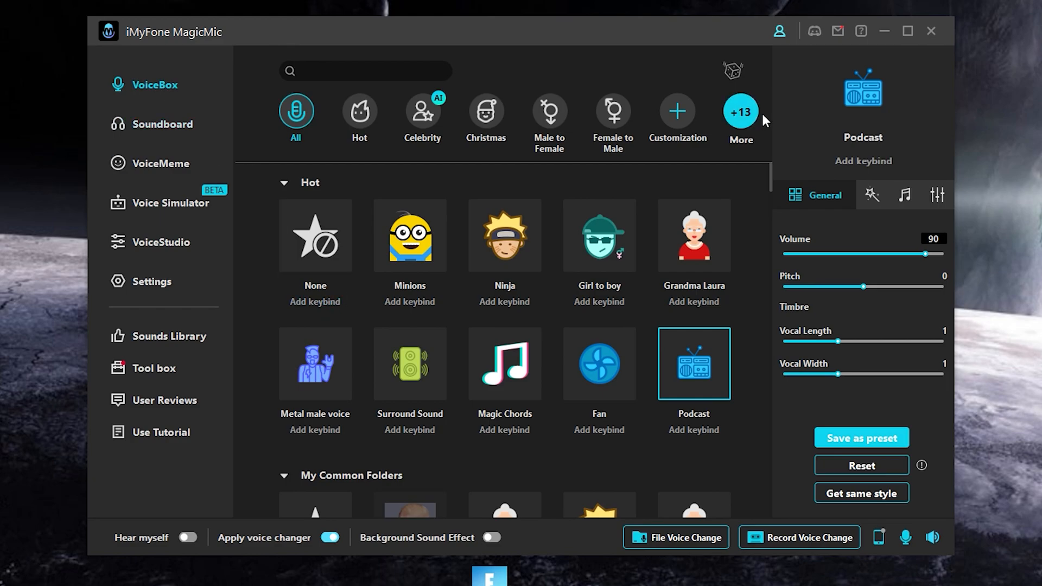
Step: Convert the recorded test clip to the Minions voice and play it back
click(410, 236)
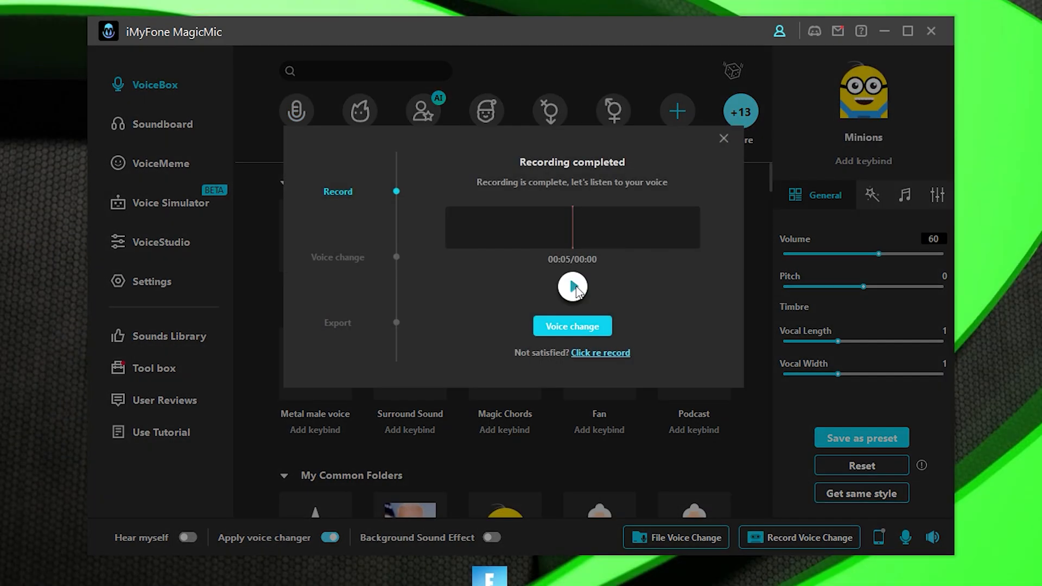
click(572, 286)
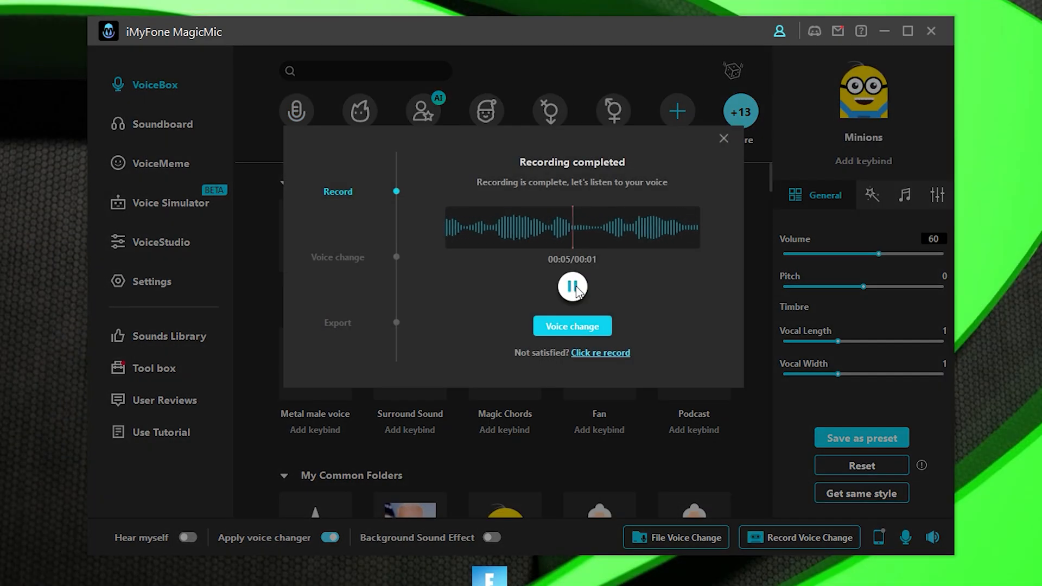
click(573, 326)
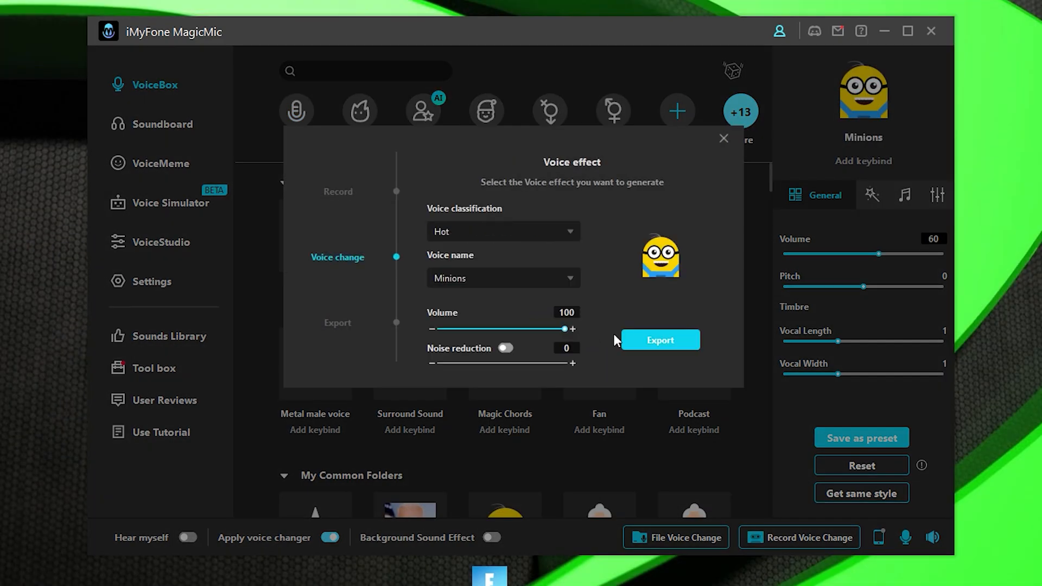
mouse_move(734, 141)
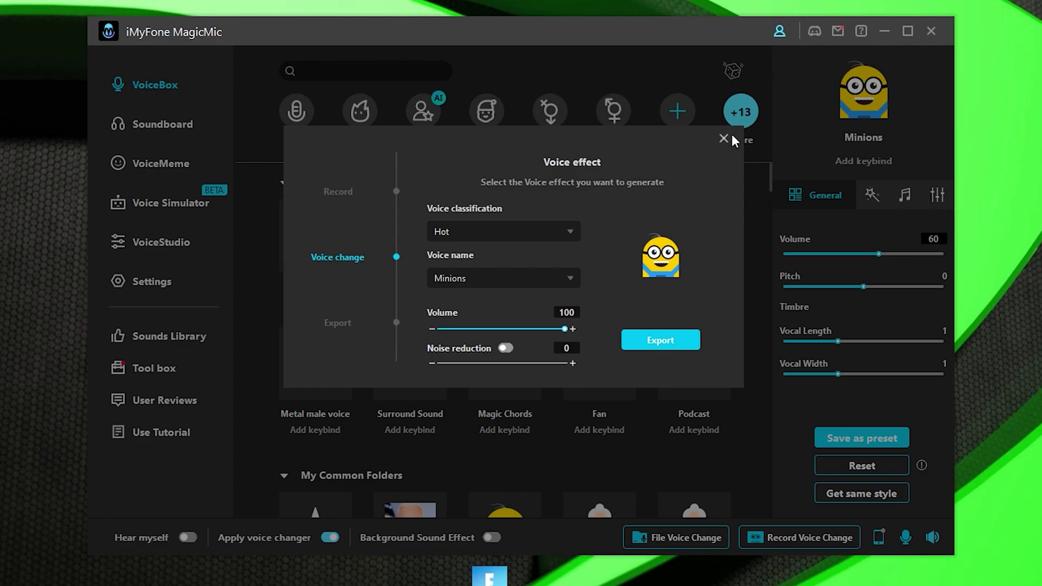
click(723, 139)
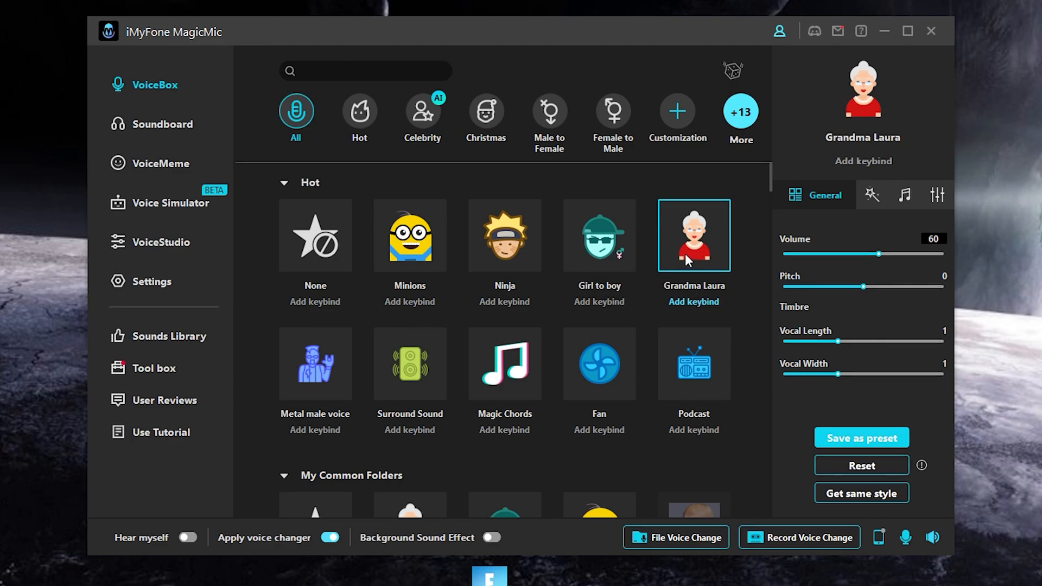
Step: Convert the clip again using the Grandma Laura voice
click(799, 537)
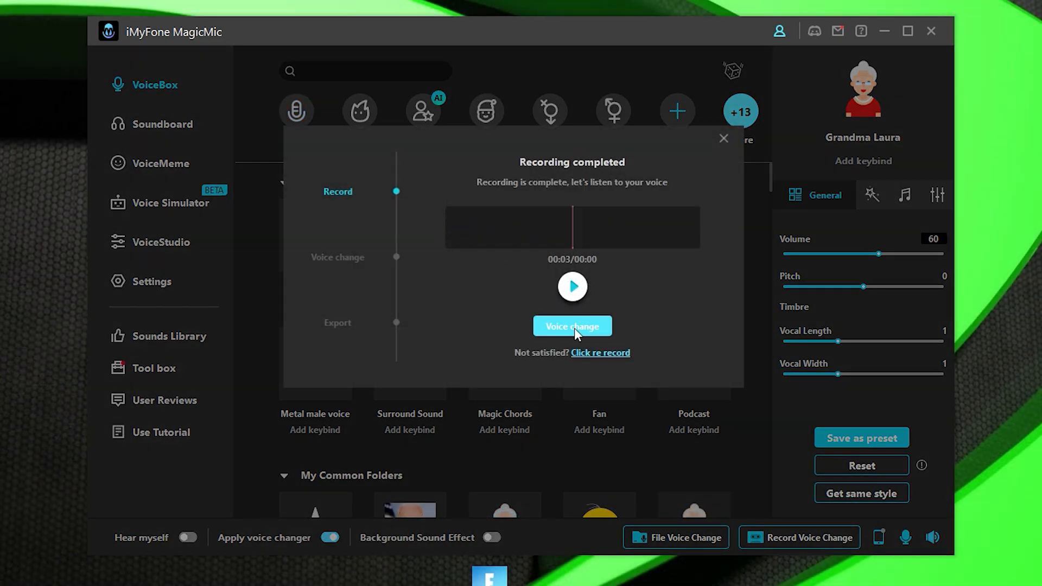
click(572, 326)
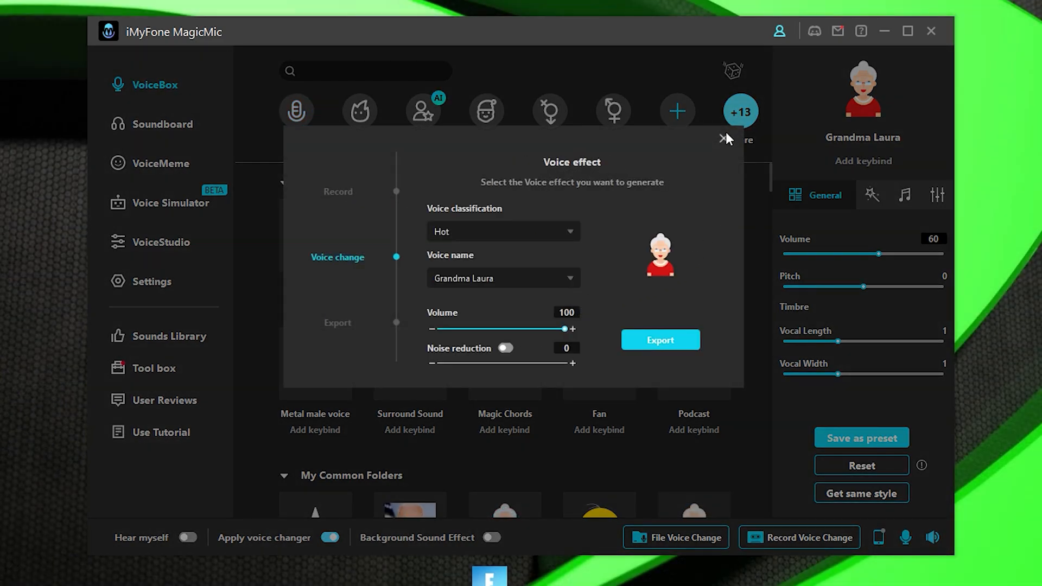
click(723, 139)
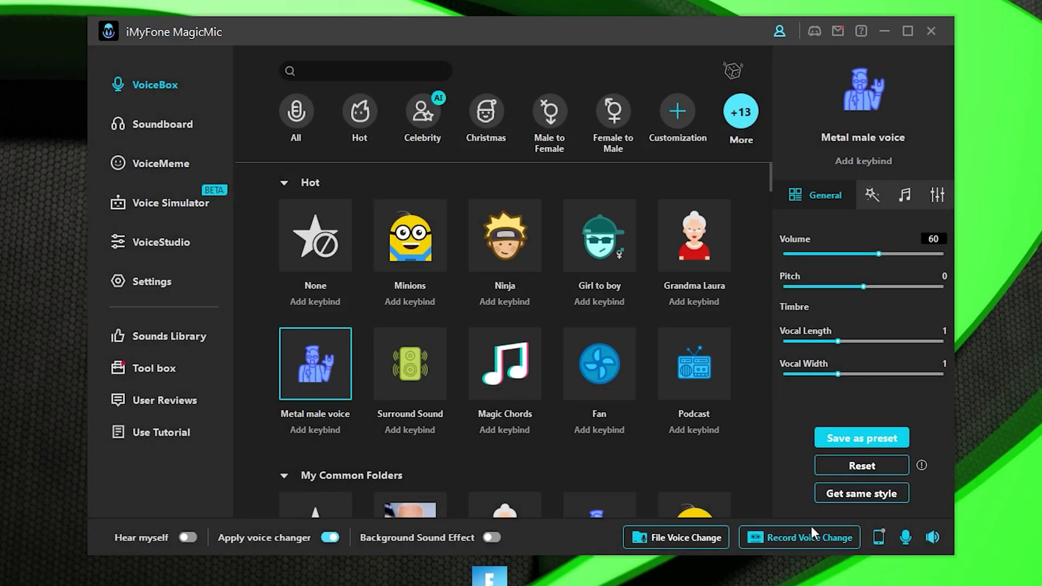
Step: Record fresh test clips, resetting once, for the Metal male and Male to female voices
click(799, 537)
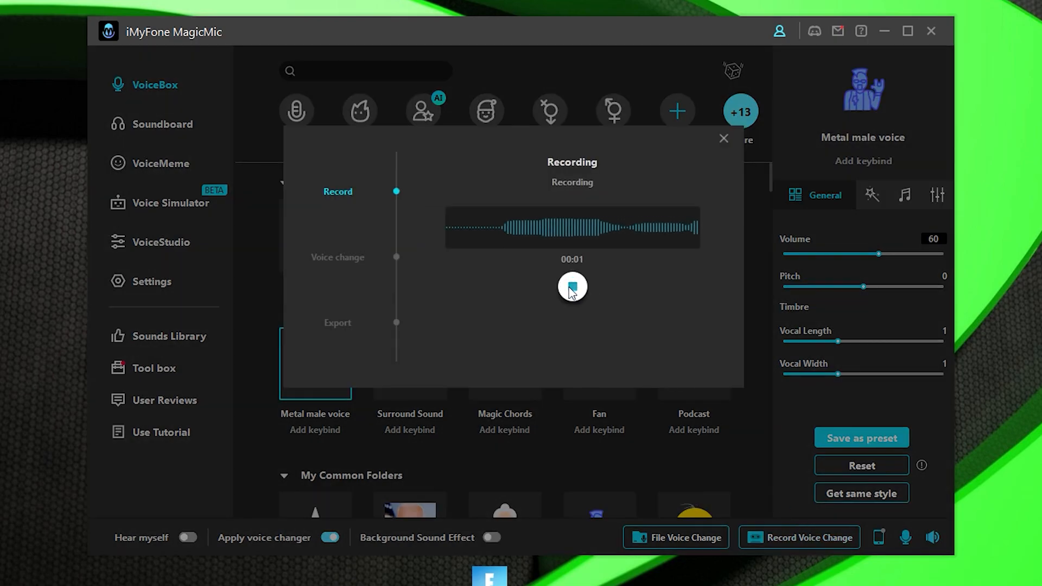
click(572, 287)
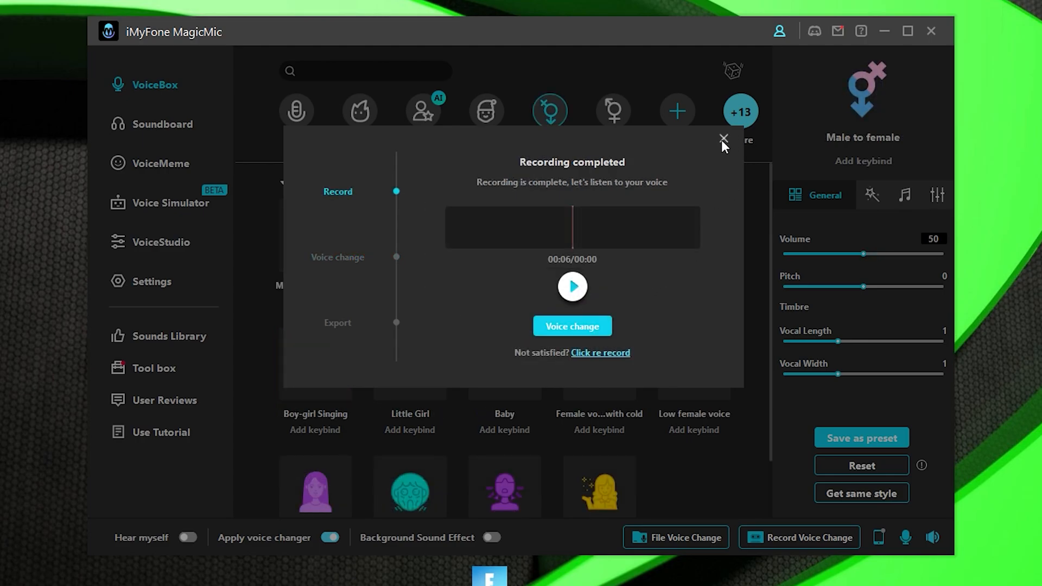
click(599, 352)
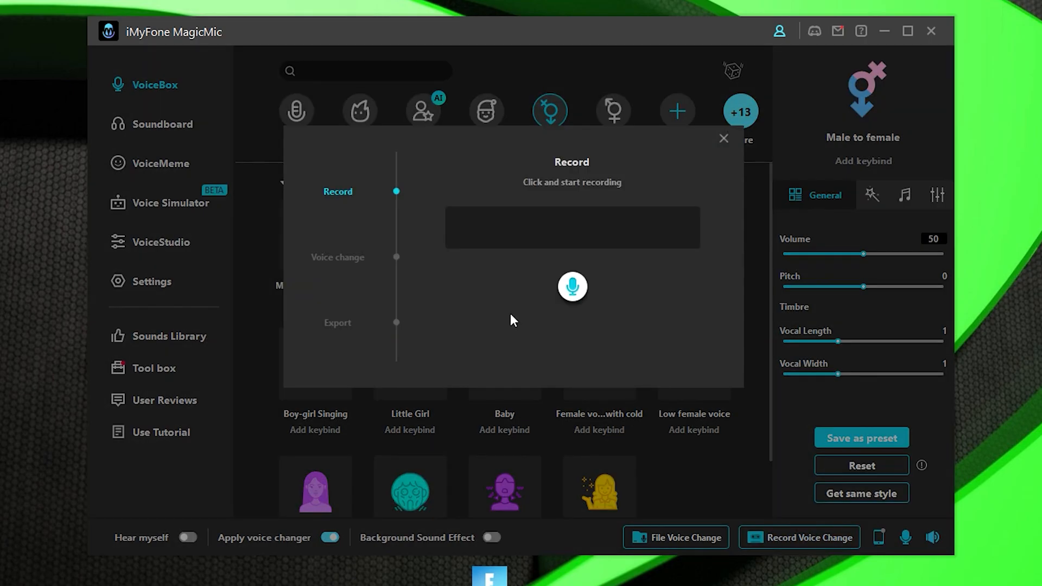
click(572, 286)
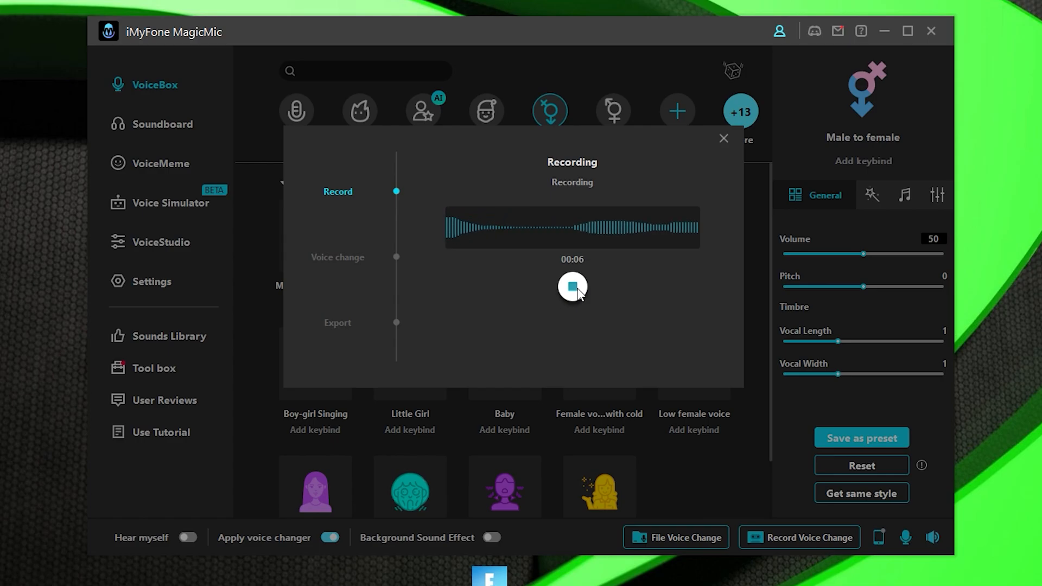
click(572, 286)
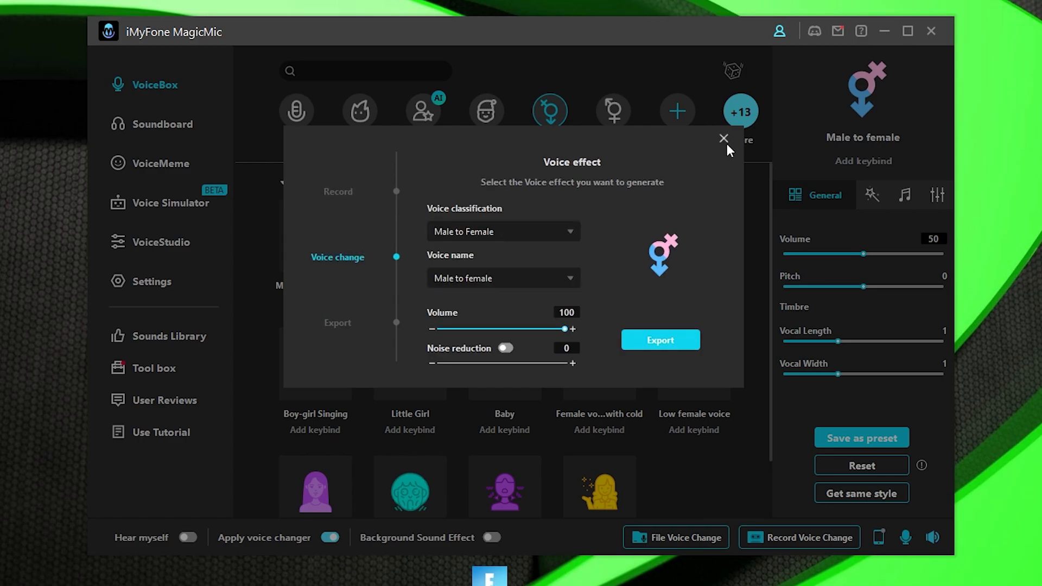
mouse_move(724, 154)
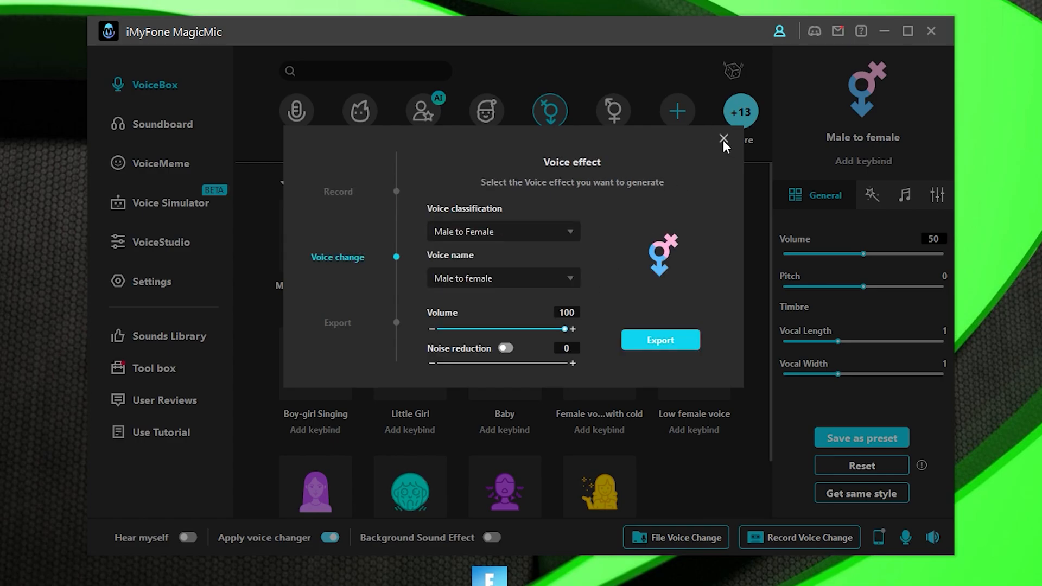
click(723, 139)
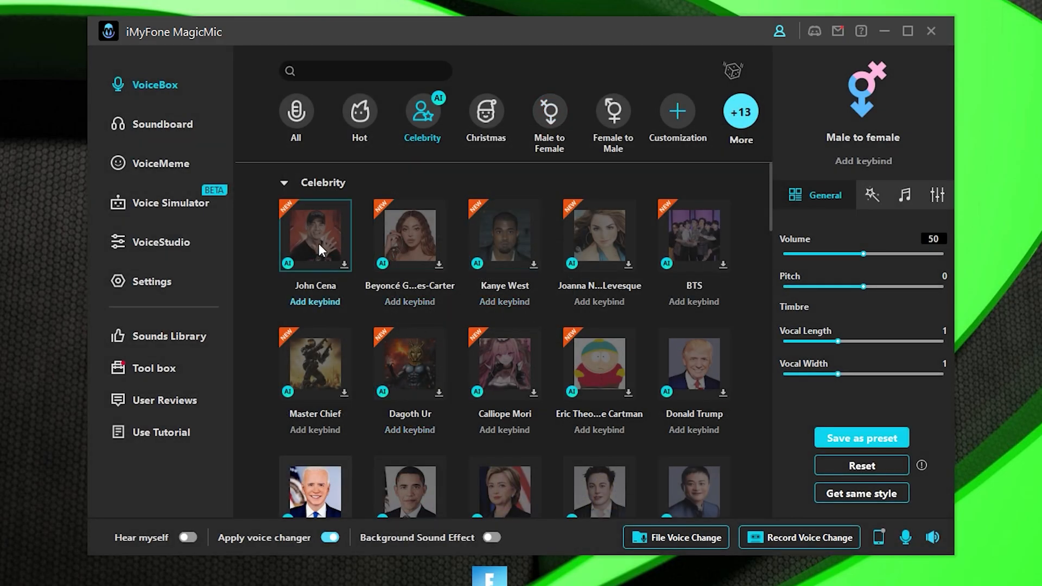
Step: Preview the Donald Trump and Joe Biden celebrity voices, glance at Male to Female, then go to the Soundboard
click(693, 362)
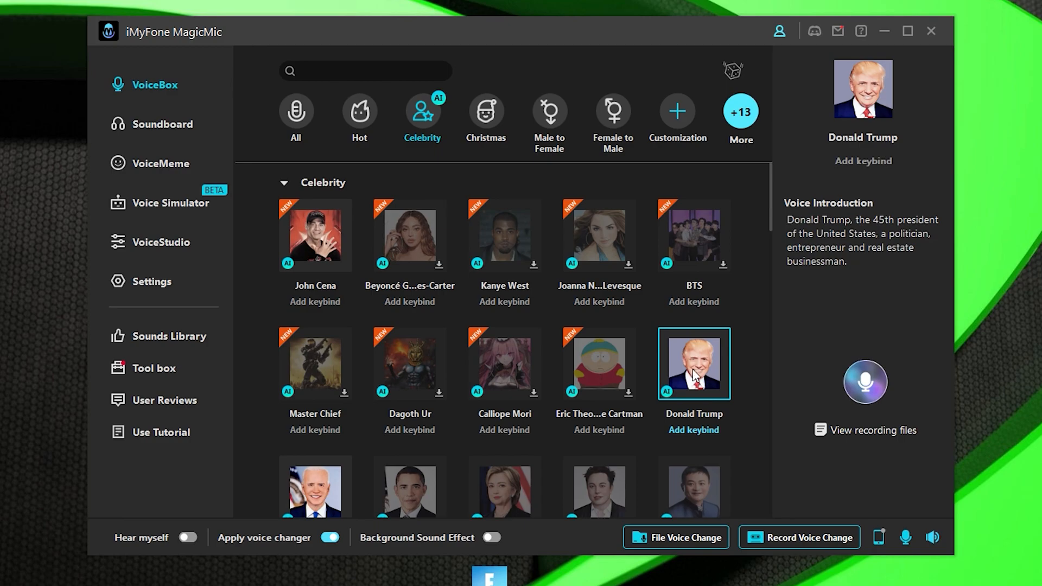
scroll(down, 3)
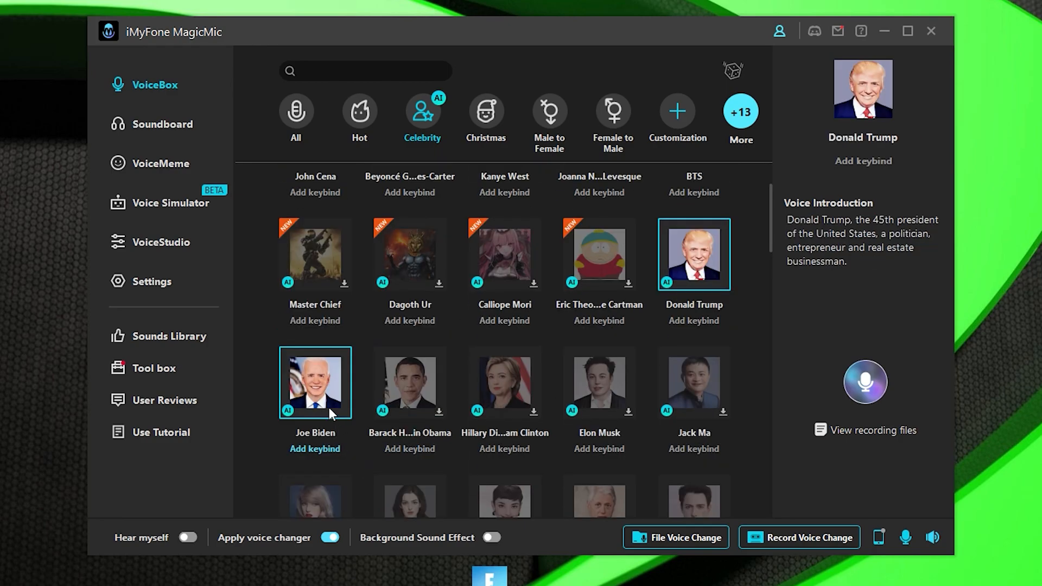
click(315, 383)
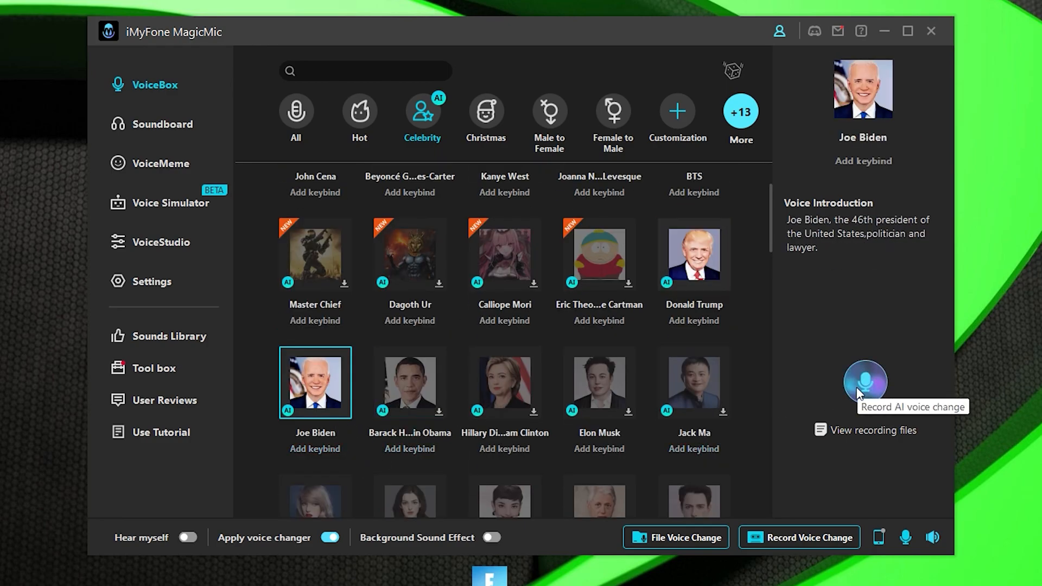
text(biden)
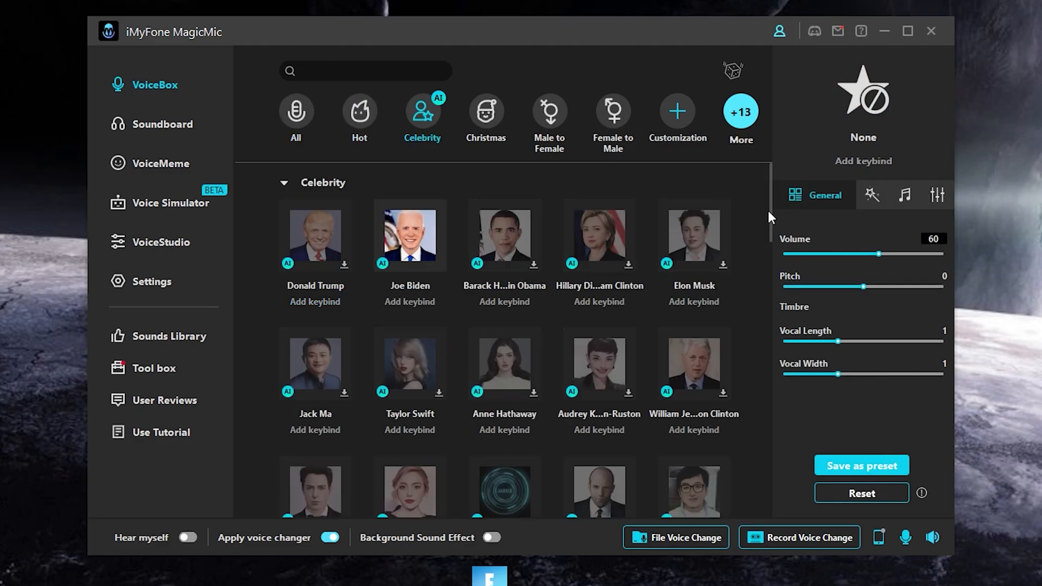
click(549, 111)
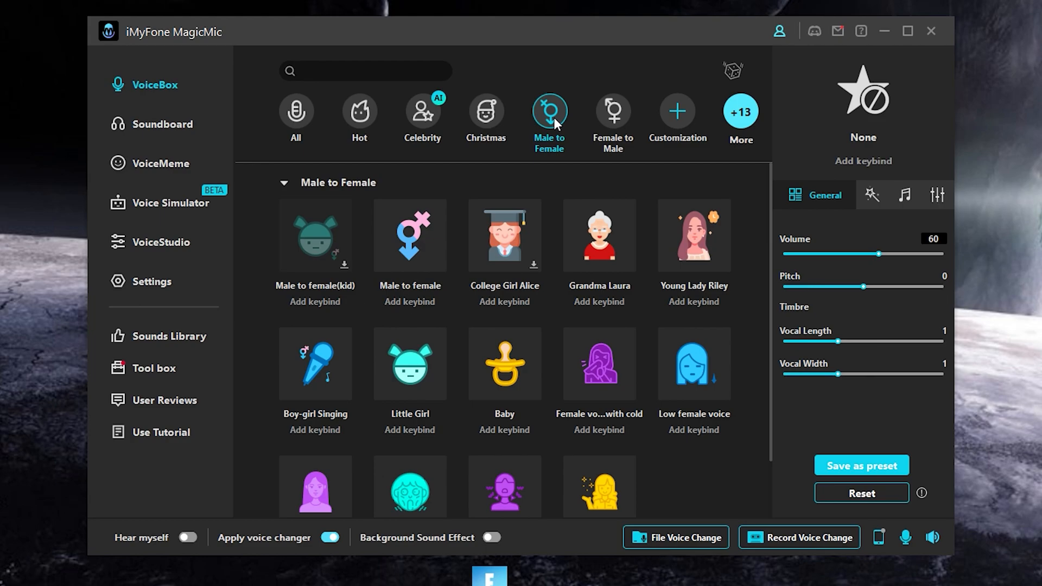
click(162, 124)
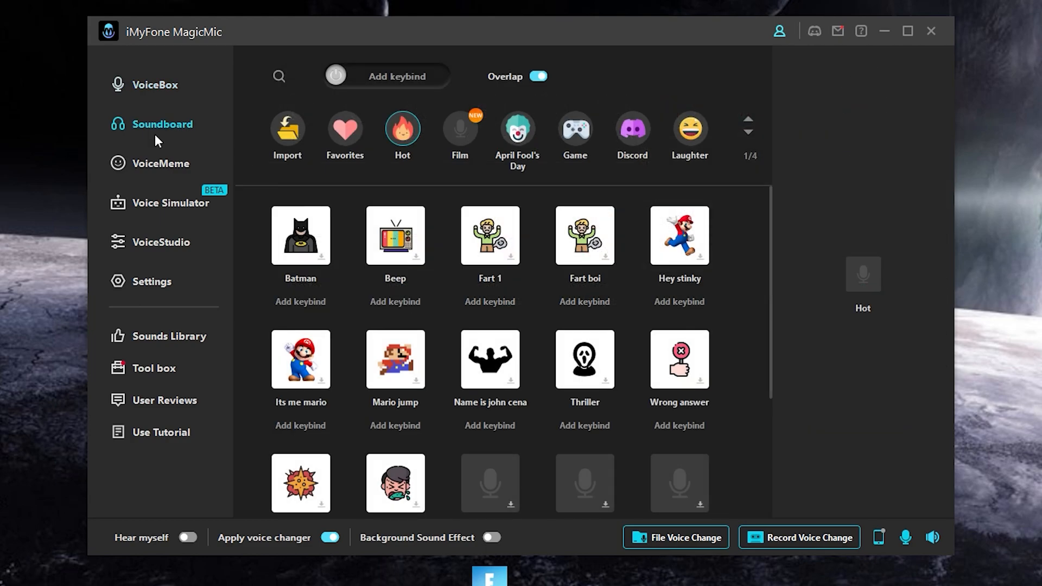
Step: Play the Mario scream clip from the Hot soundboard and move to VoiceStudio
click(300, 234)
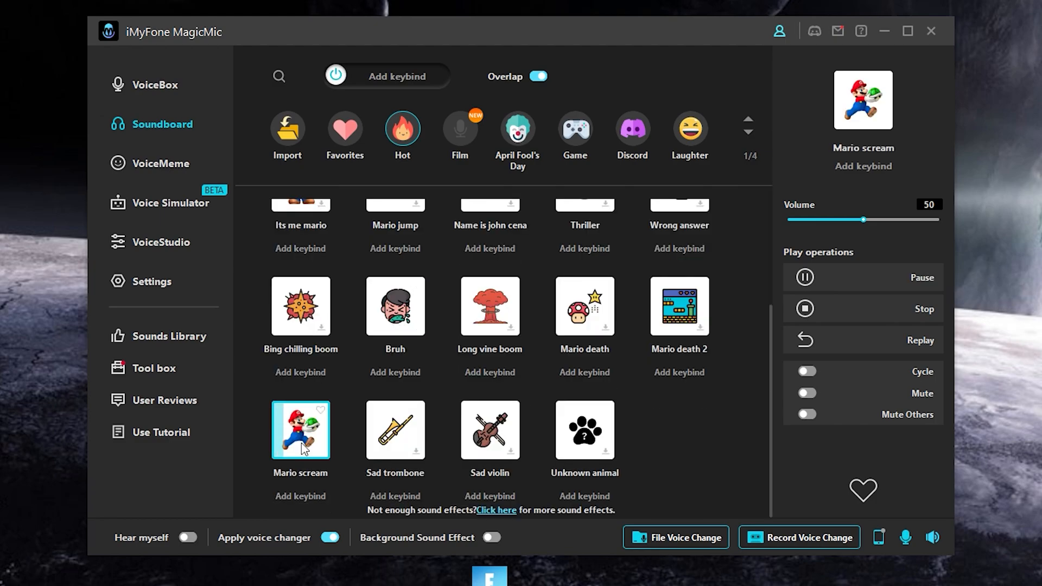
click(161, 242)
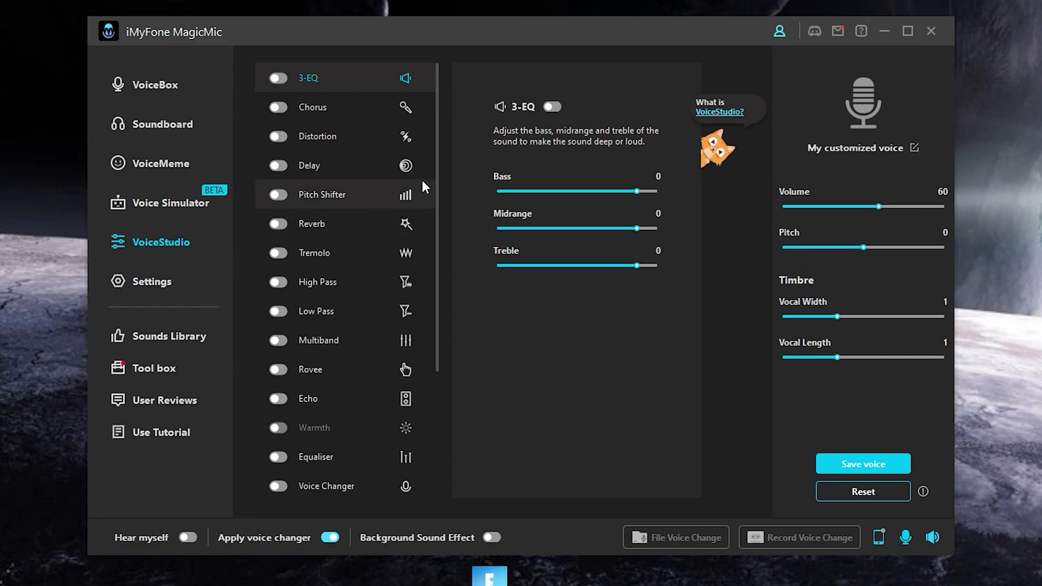
mouse_move(441, 168)
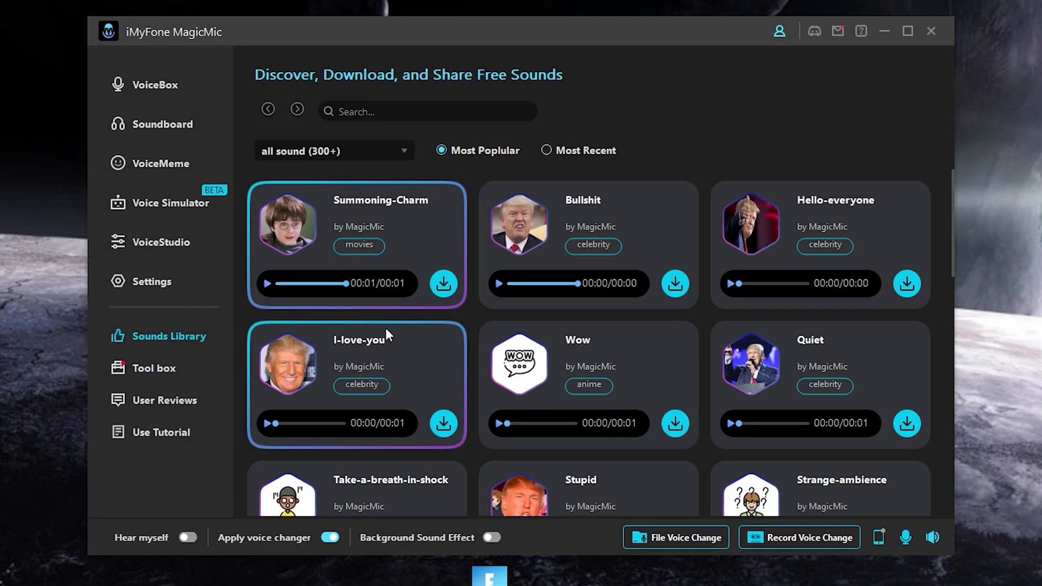
Step: Scroll the Sounds Library to bring the Stupid celebrity clip and other popular sounds into view
scroll(down, 3)
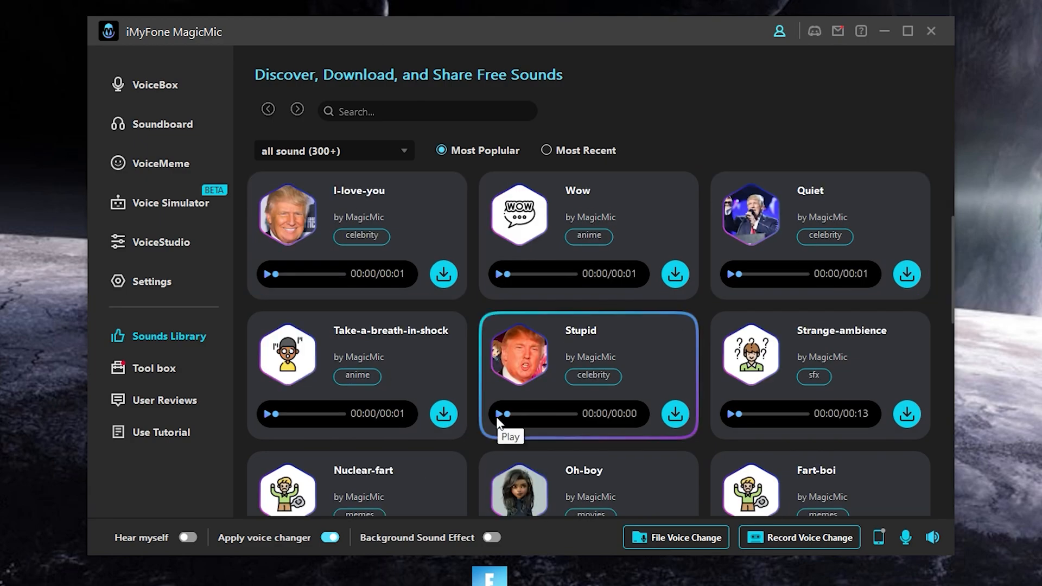
mouse_move(492, 430)
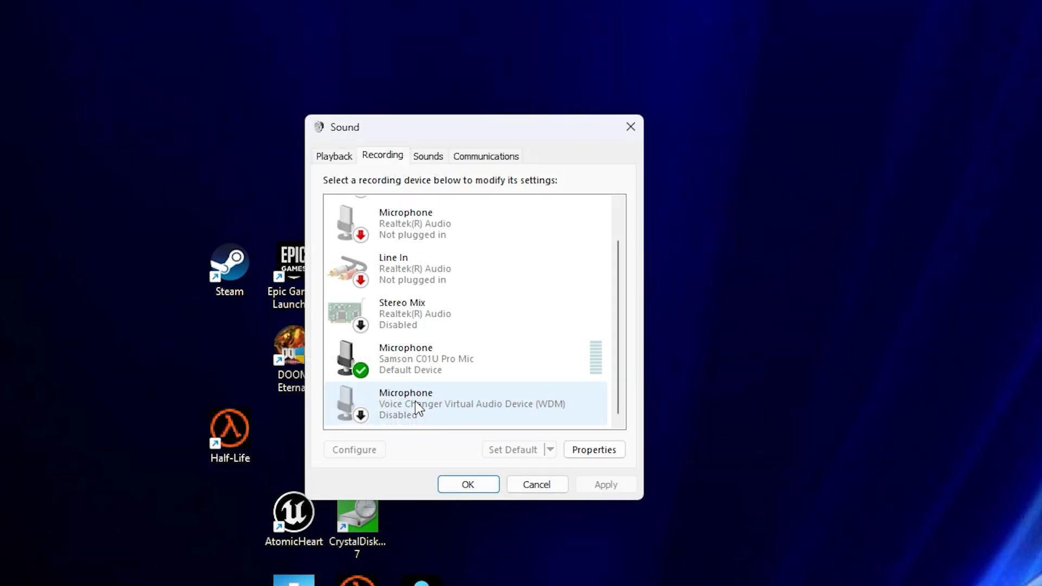
Step: Enable the Voice Changer Virtual Audio Device microphone so it reports Ready
click(419, 404)
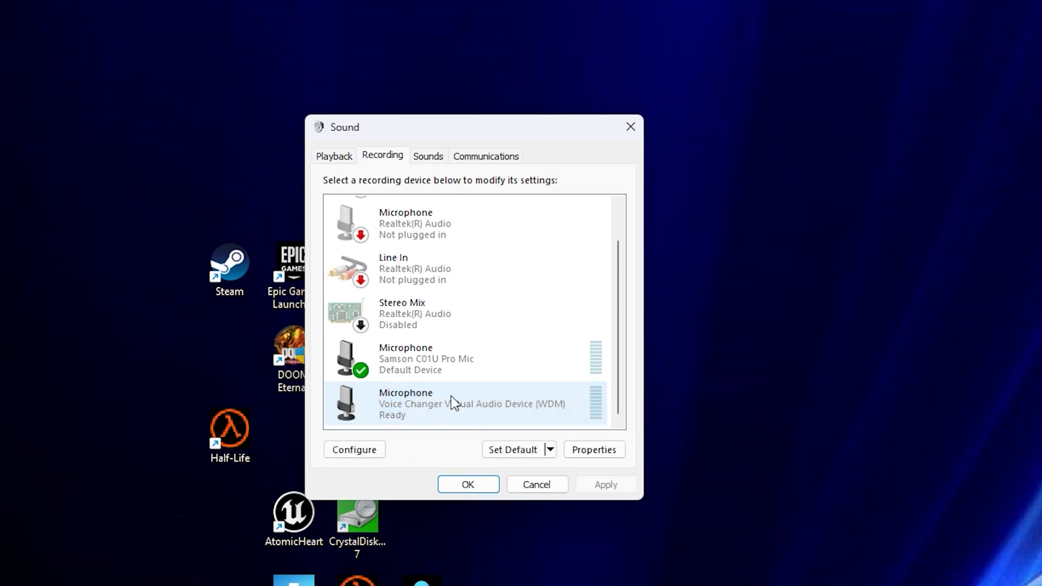
click(333, 157)
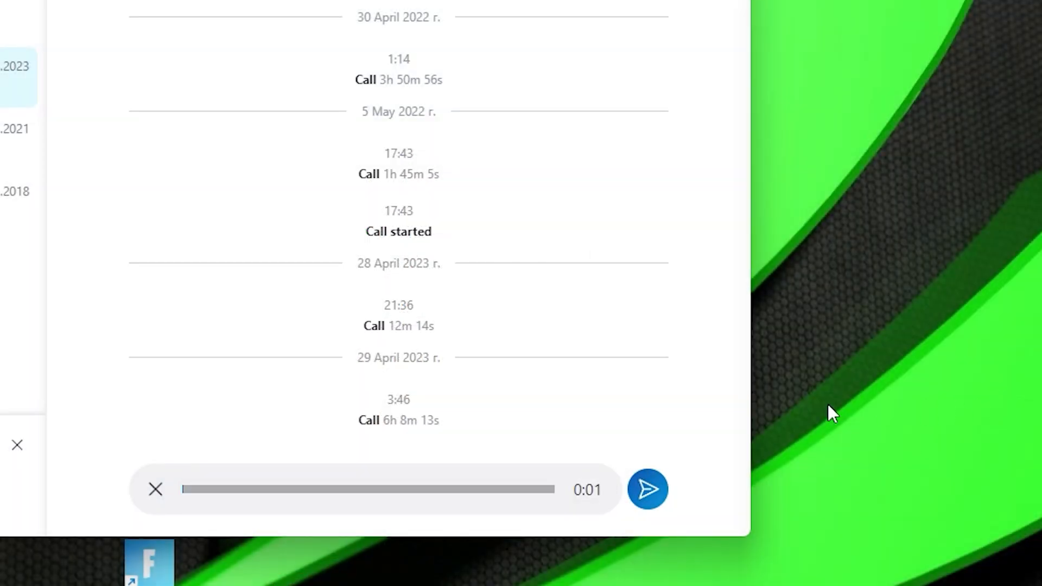
Step: Send the changed-voice message in the Skype chat and play back the 4-second clip
click(647, 489)
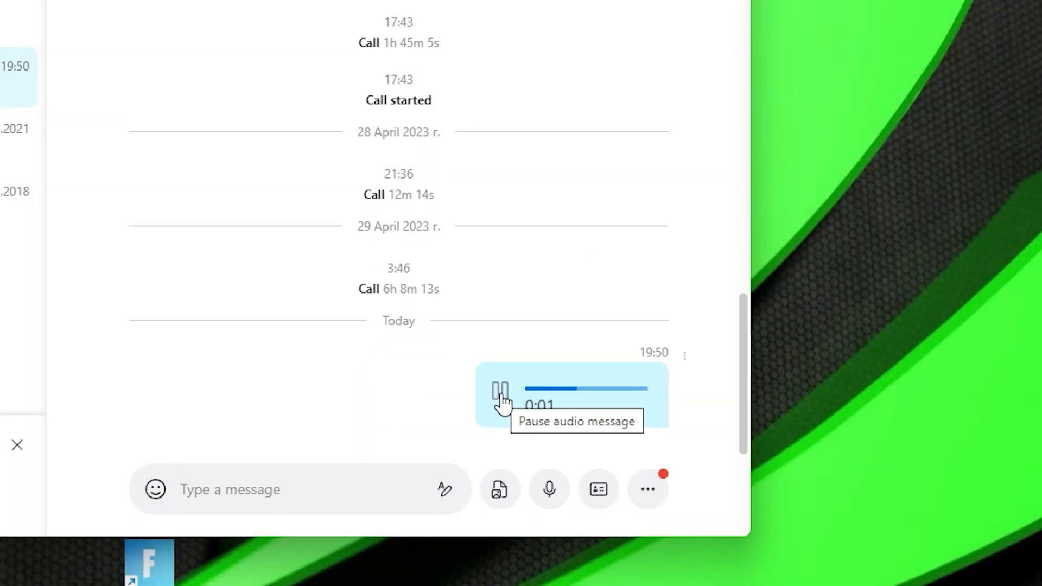
click(500, 389)
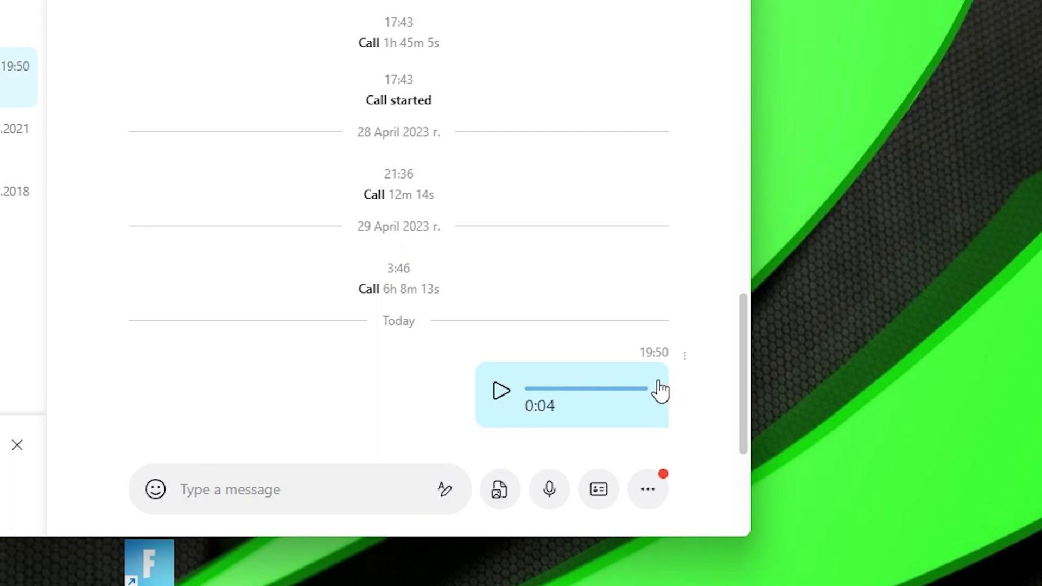
mouse_move(968, 121)
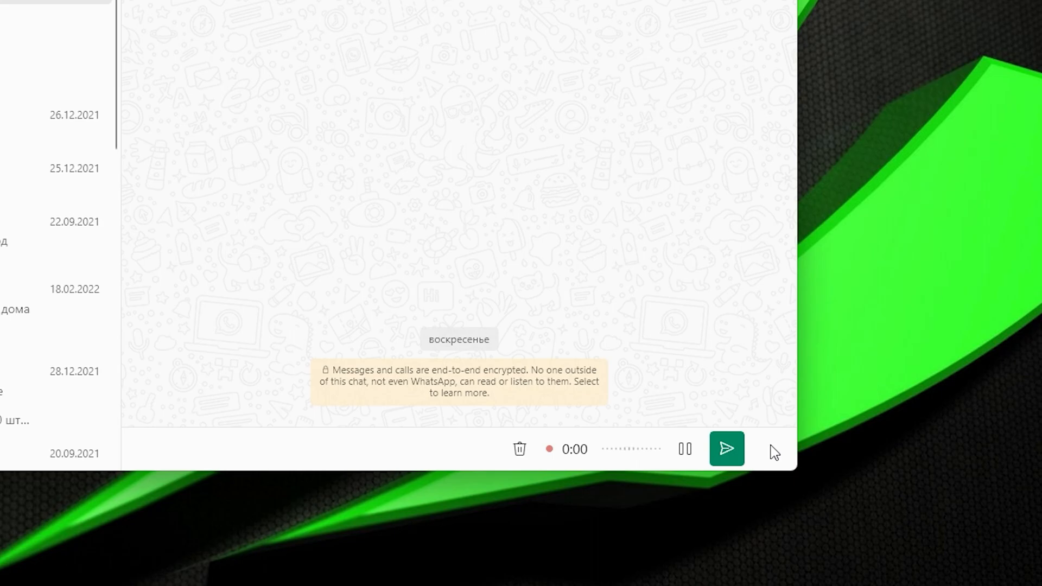
Step: Send the changed-voice note in WhatsApp and play it back
click(726, 449)
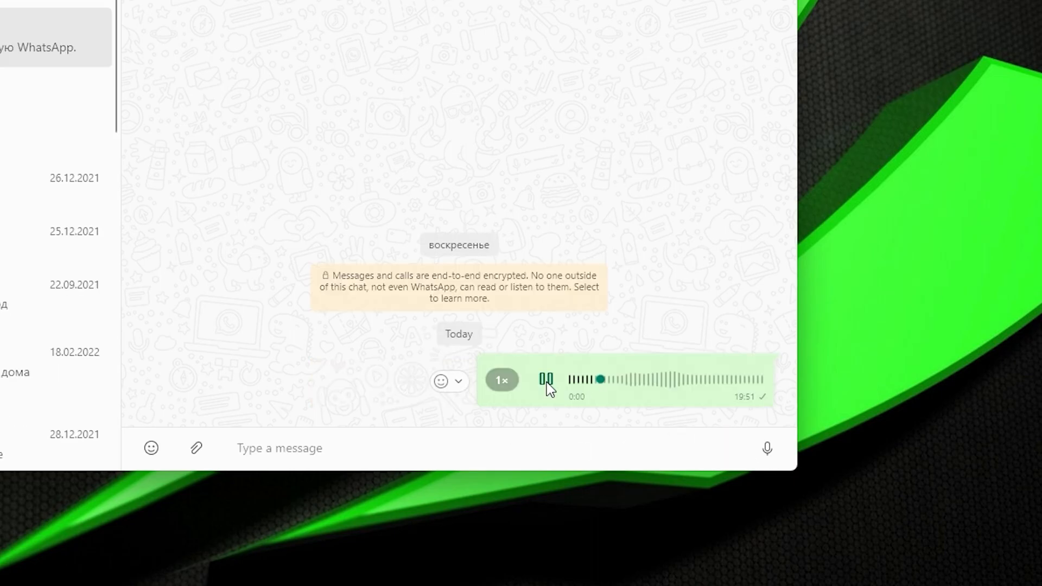
click(546, 380)
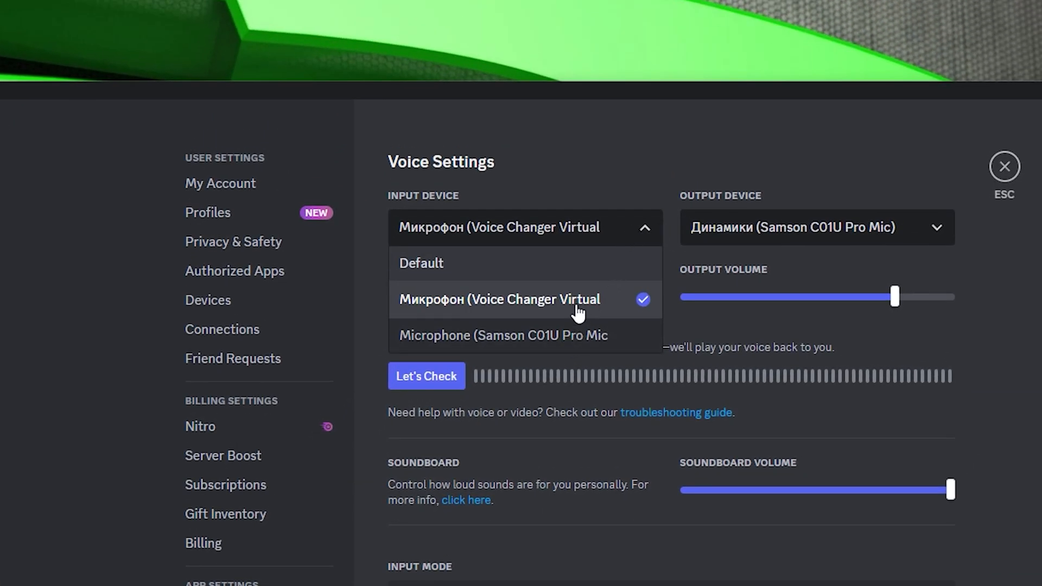
Step: Set Discord's Voice & Video input device to the Voice Changer Virtual microphone
click(499, 299)
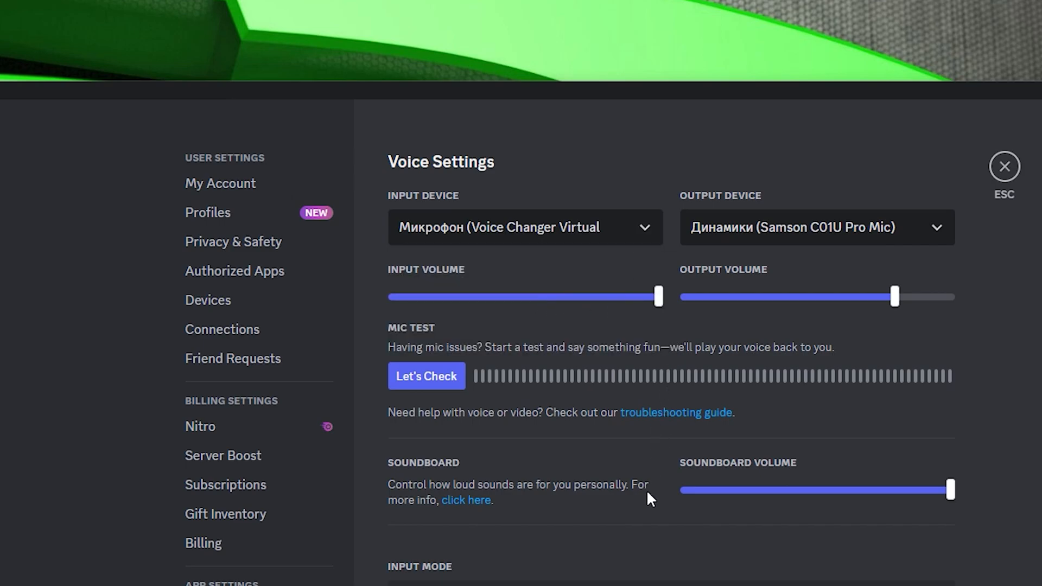
scroll(down, 3)
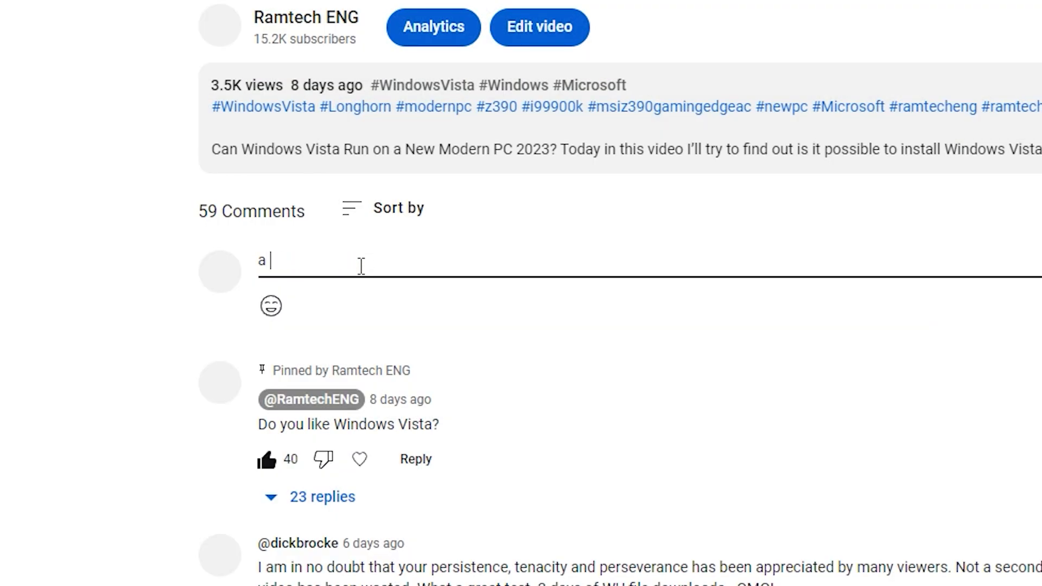
Step: Begin a comment and set the subscribed channel's bell notifications to All
text(comment)
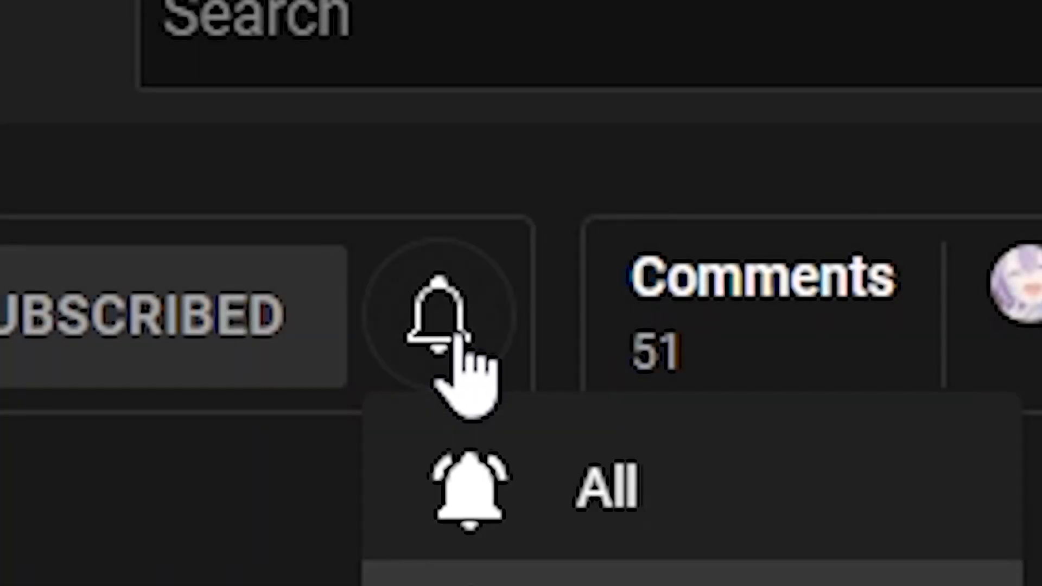
click(436, 314)
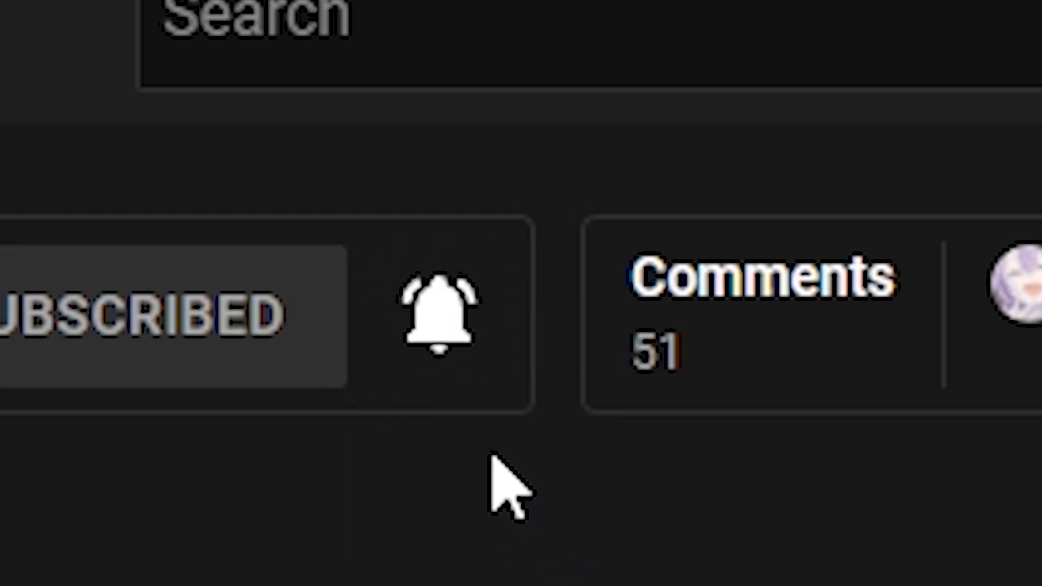